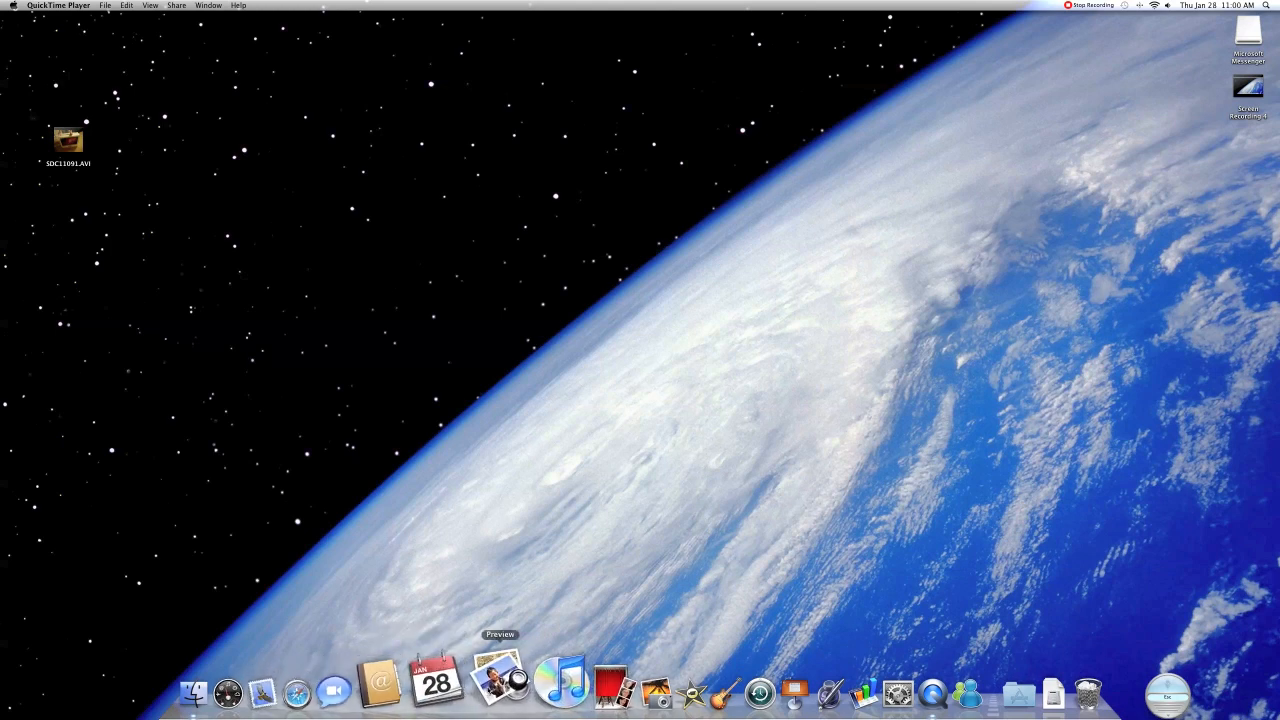
mouse_move(462, 685)
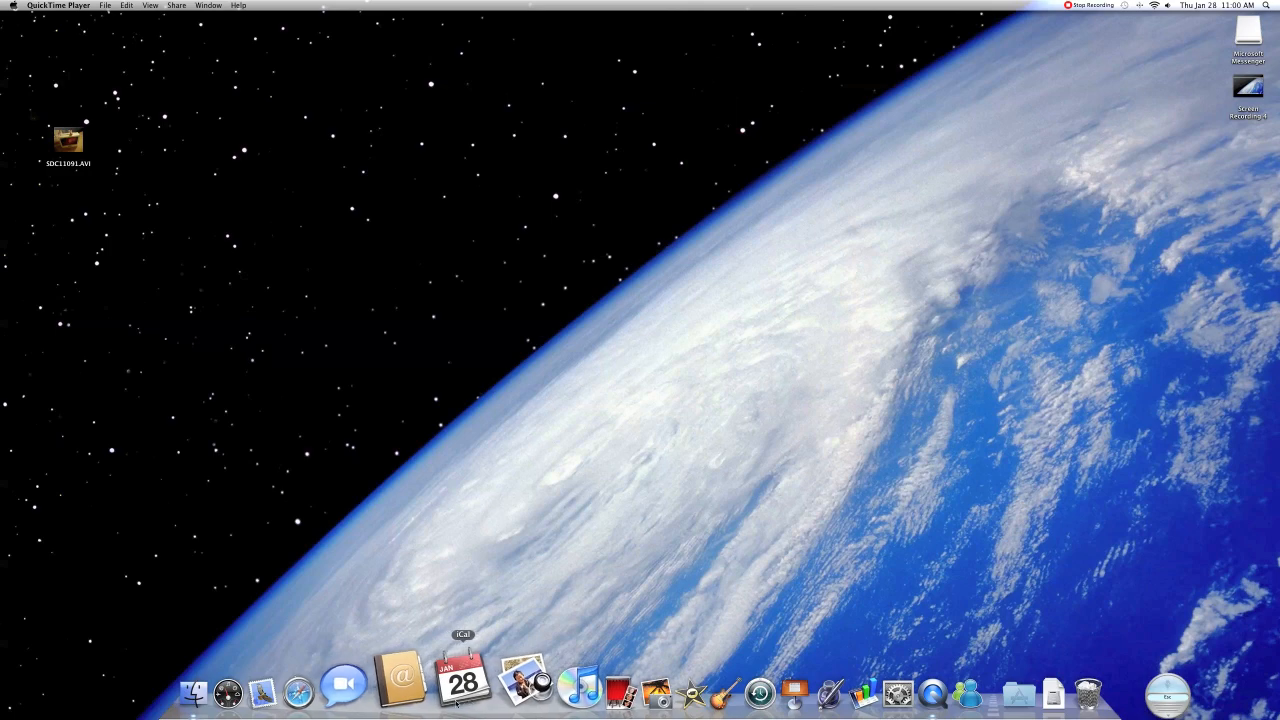
mouse_move(352, 680)
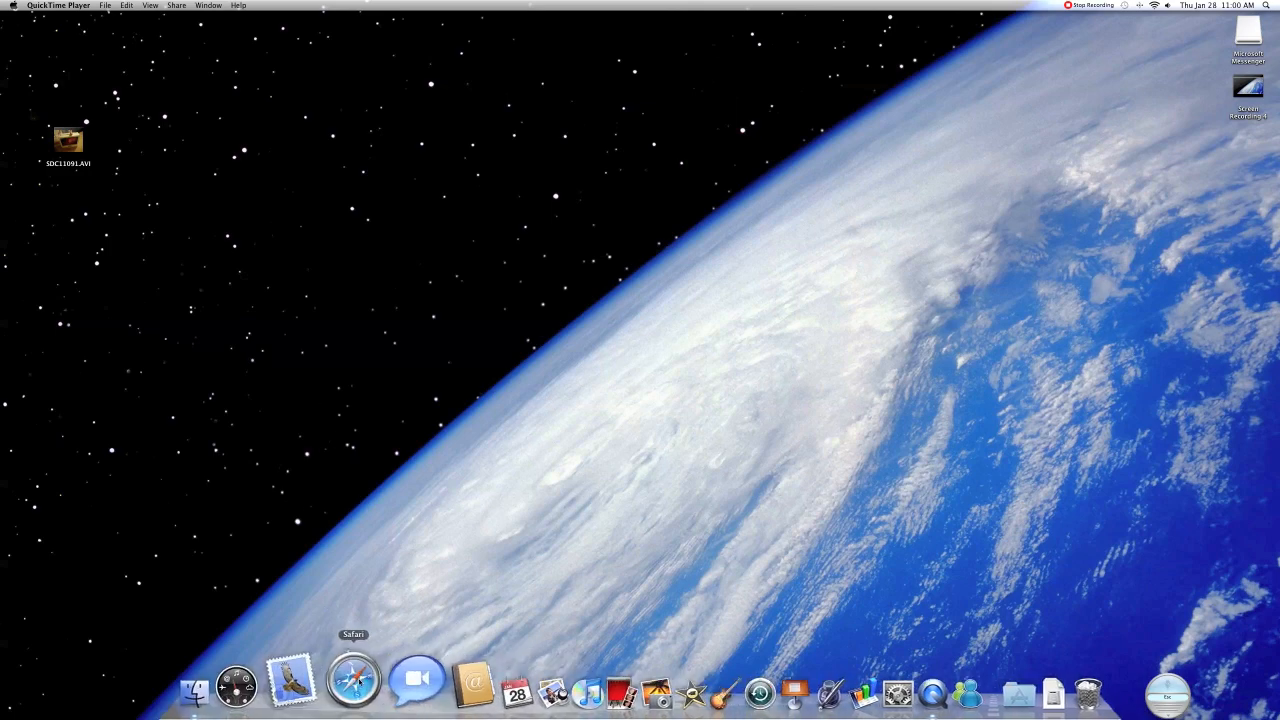
- Launch Safari from the Dock
click(352, 681)
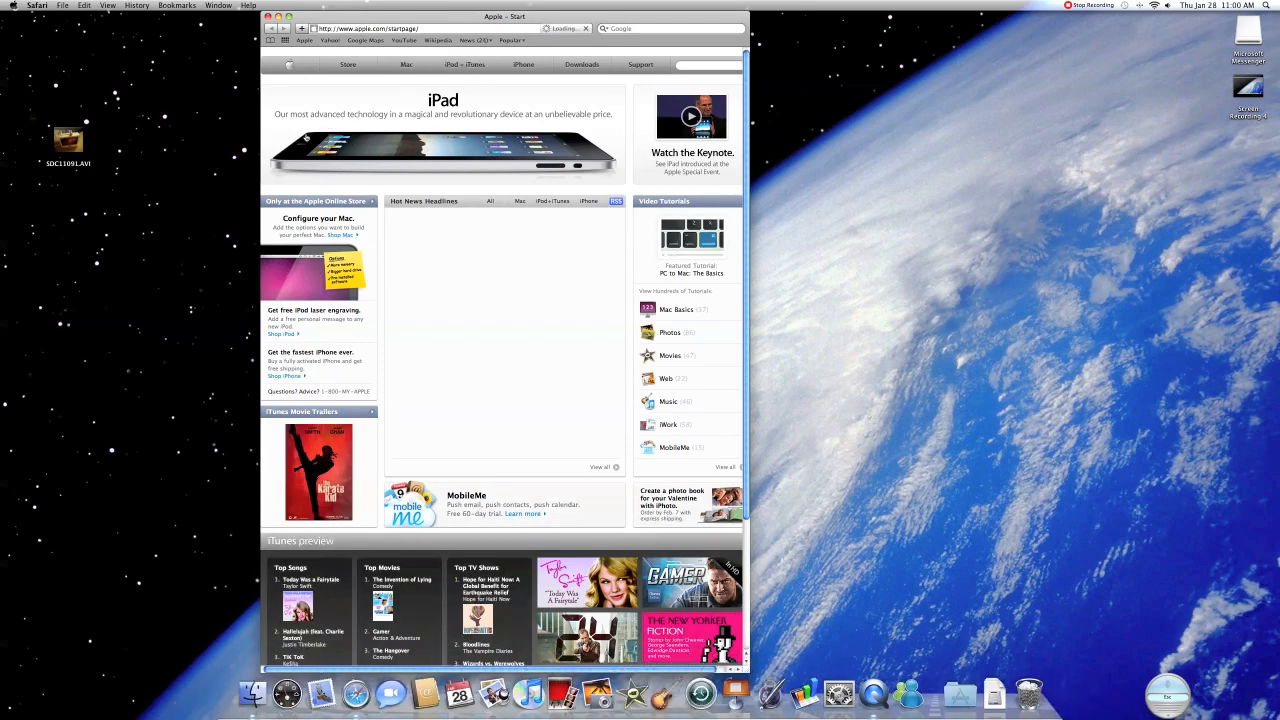
- Search for 'micro' in a new tab and go to microsoft.com's Messenger for Mac page
click(301, 28)
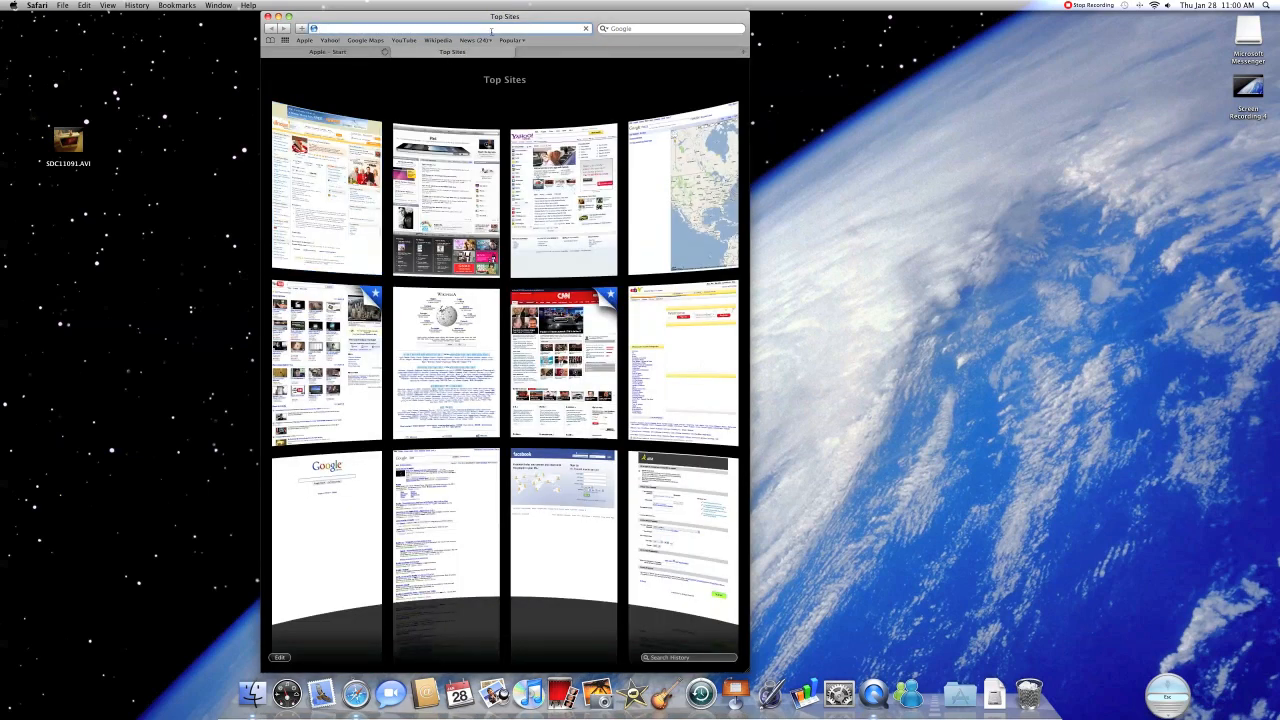
click(430, 28)
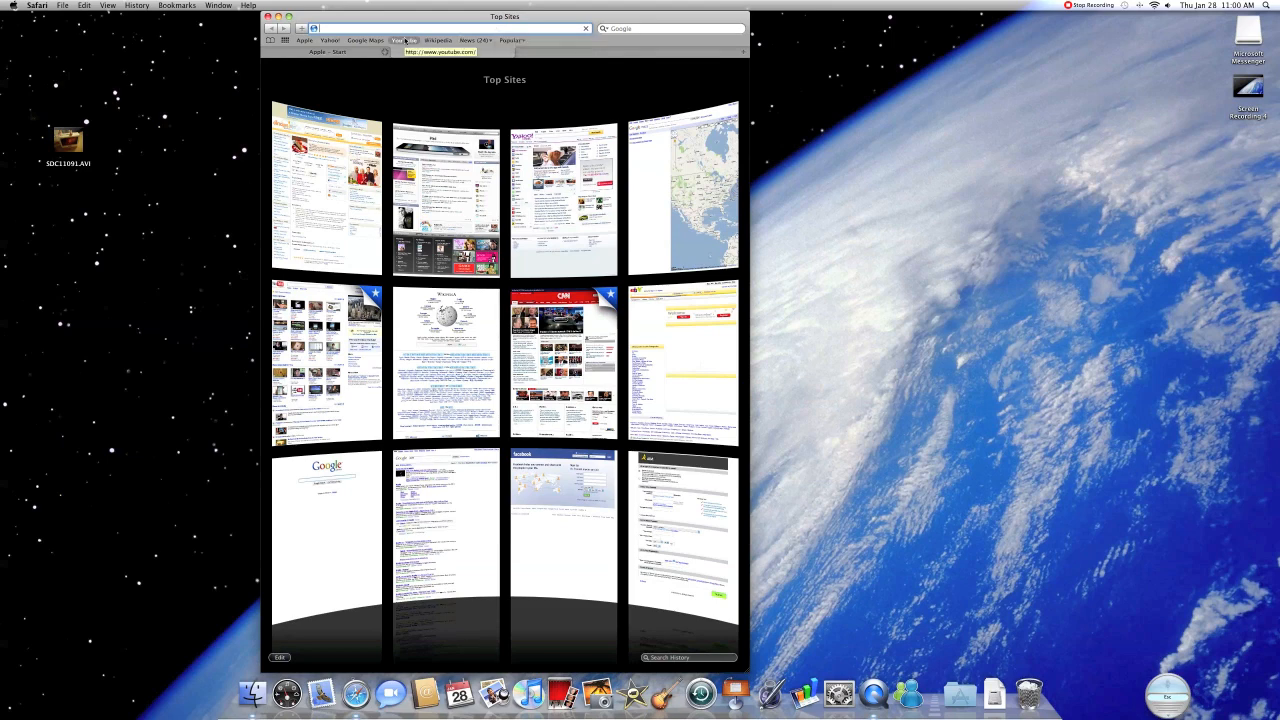
click(327, 51)
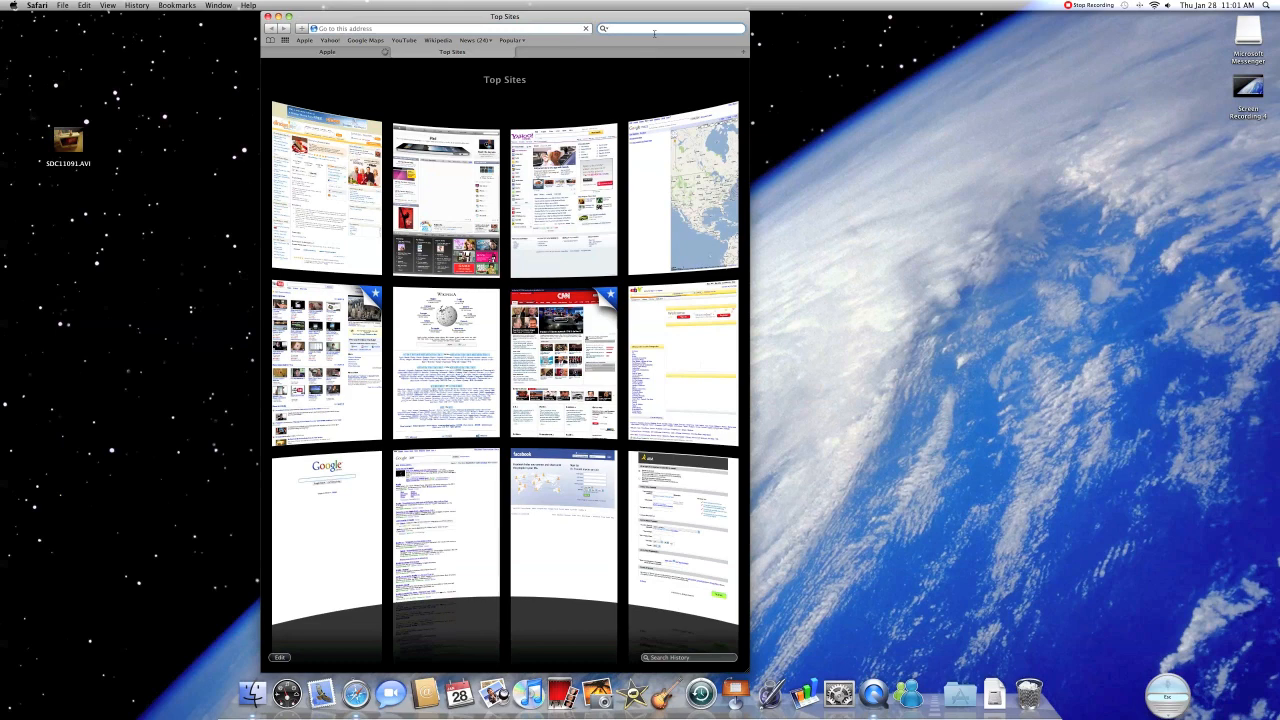
text(m)
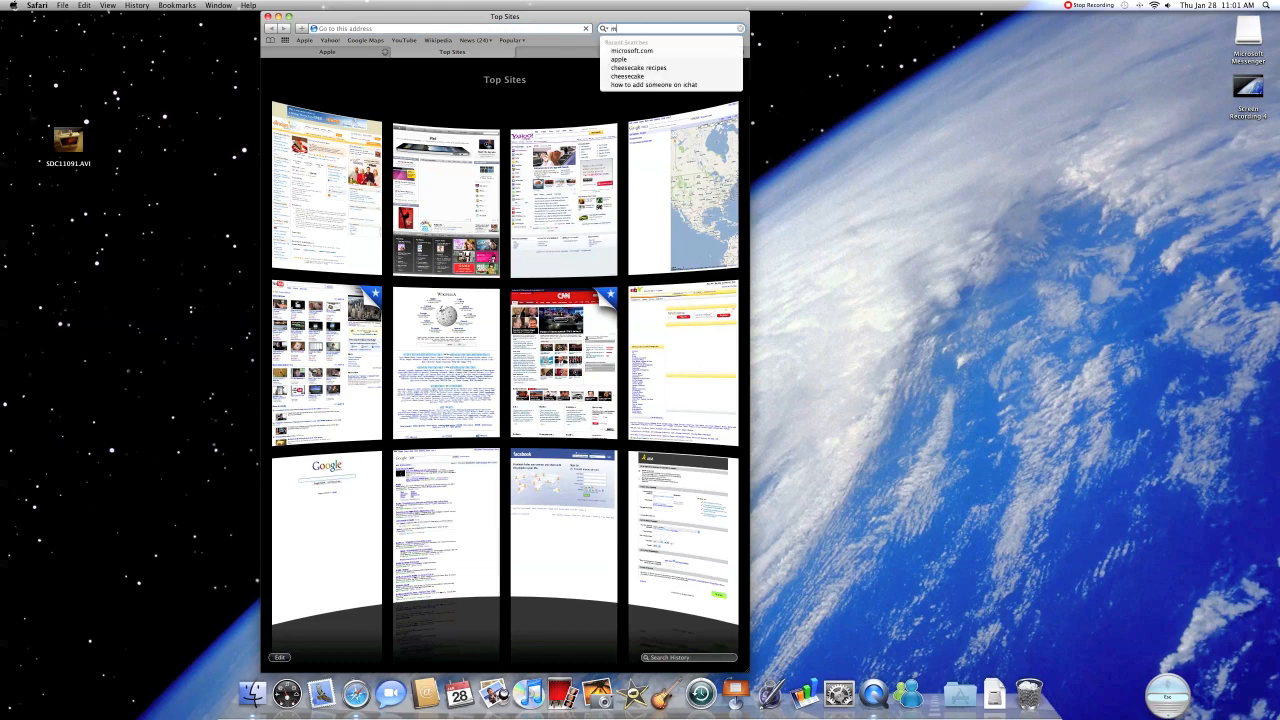
text(icro)
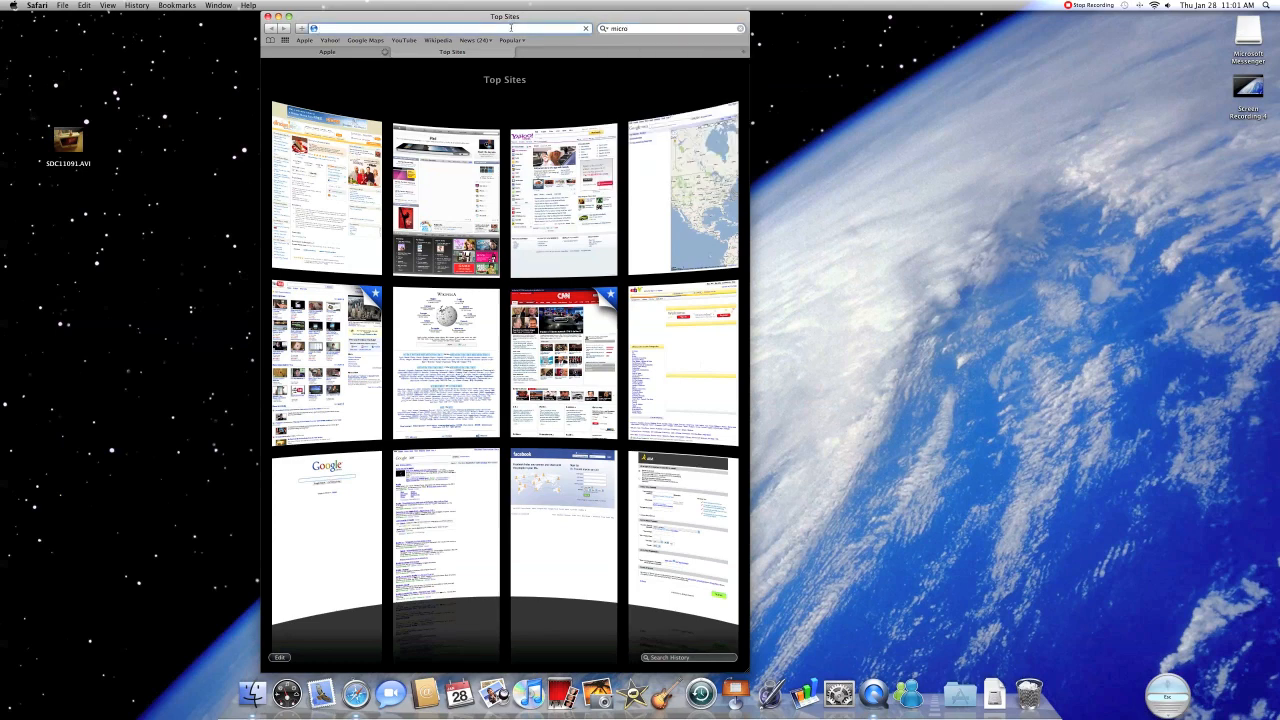
text(microsoft.com/Mac/products/messenger/default.mspx)
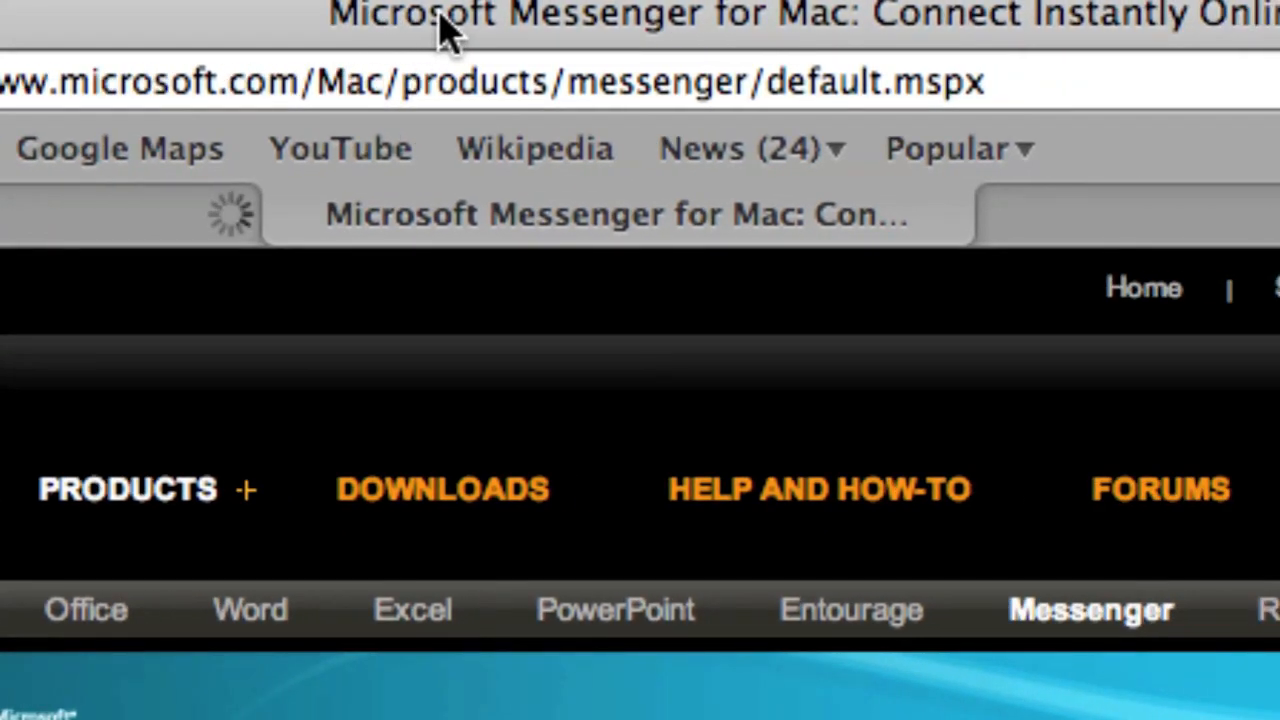
- Follow the 'Download Messenger for Mac 7' link to the Mactopia downloads page
scroll(right, 3)
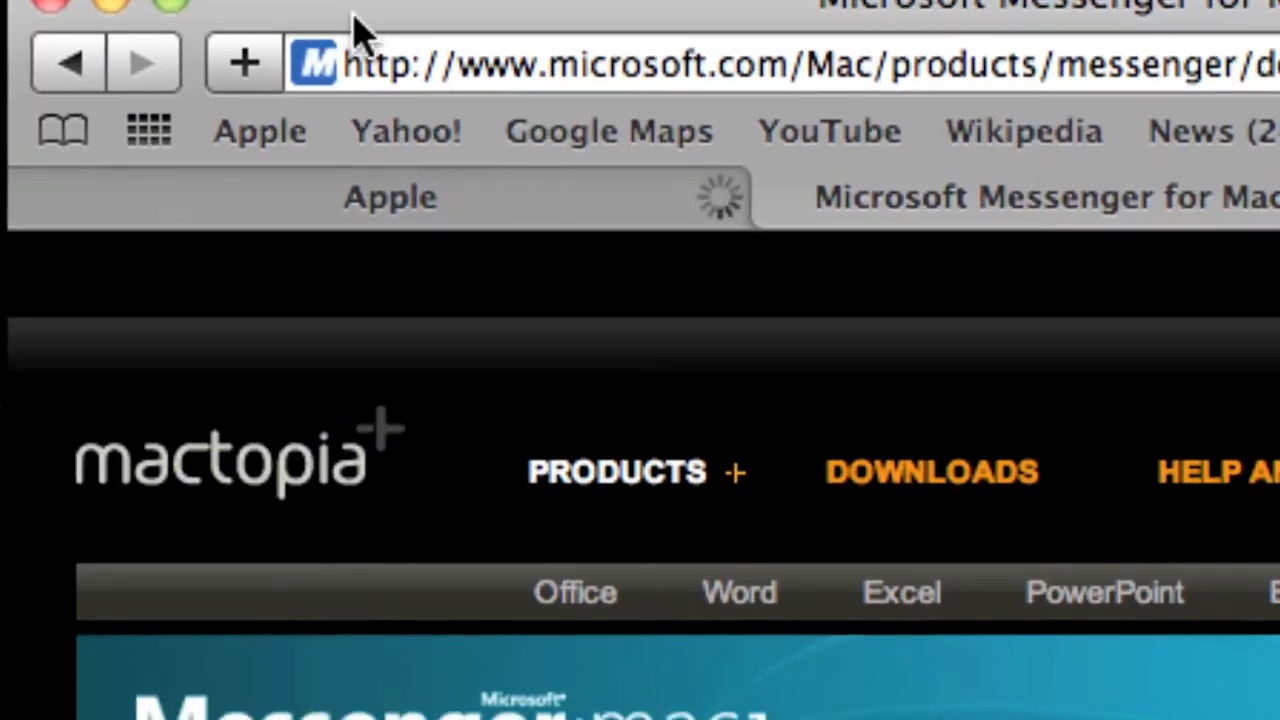
scroll(down, 3)
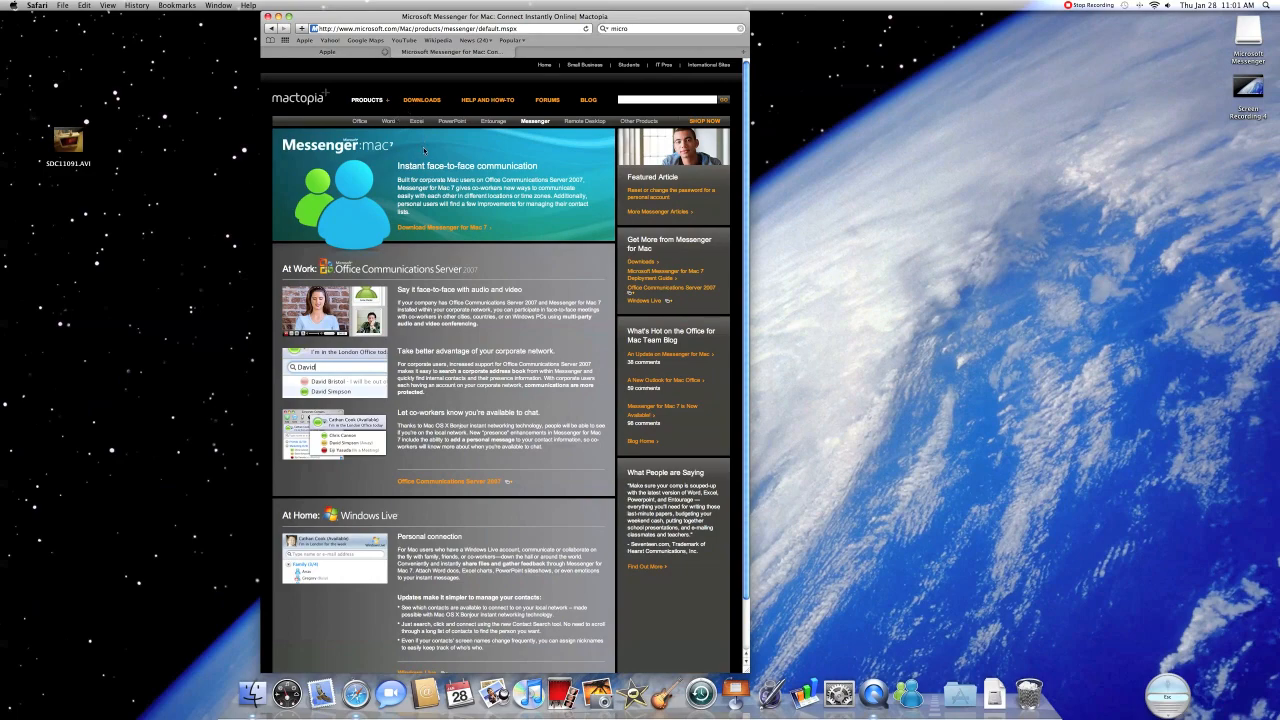
mouse_move(471, 237)
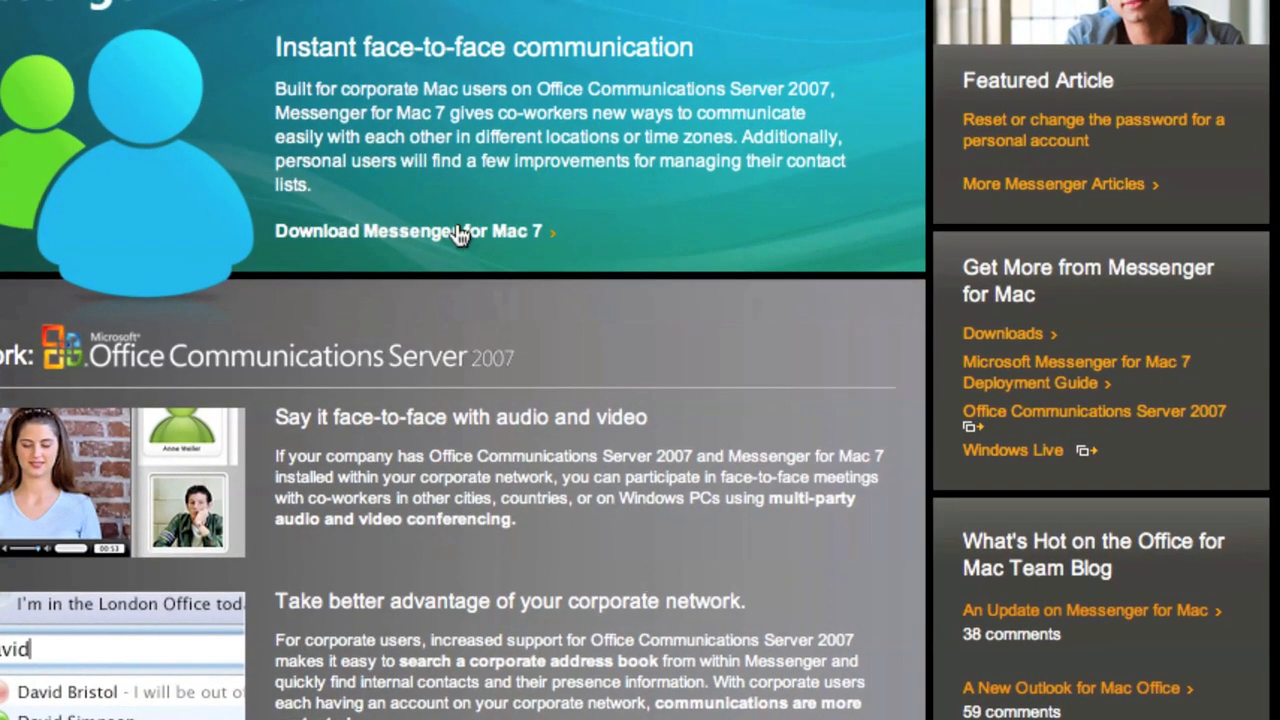
click(407, 230)
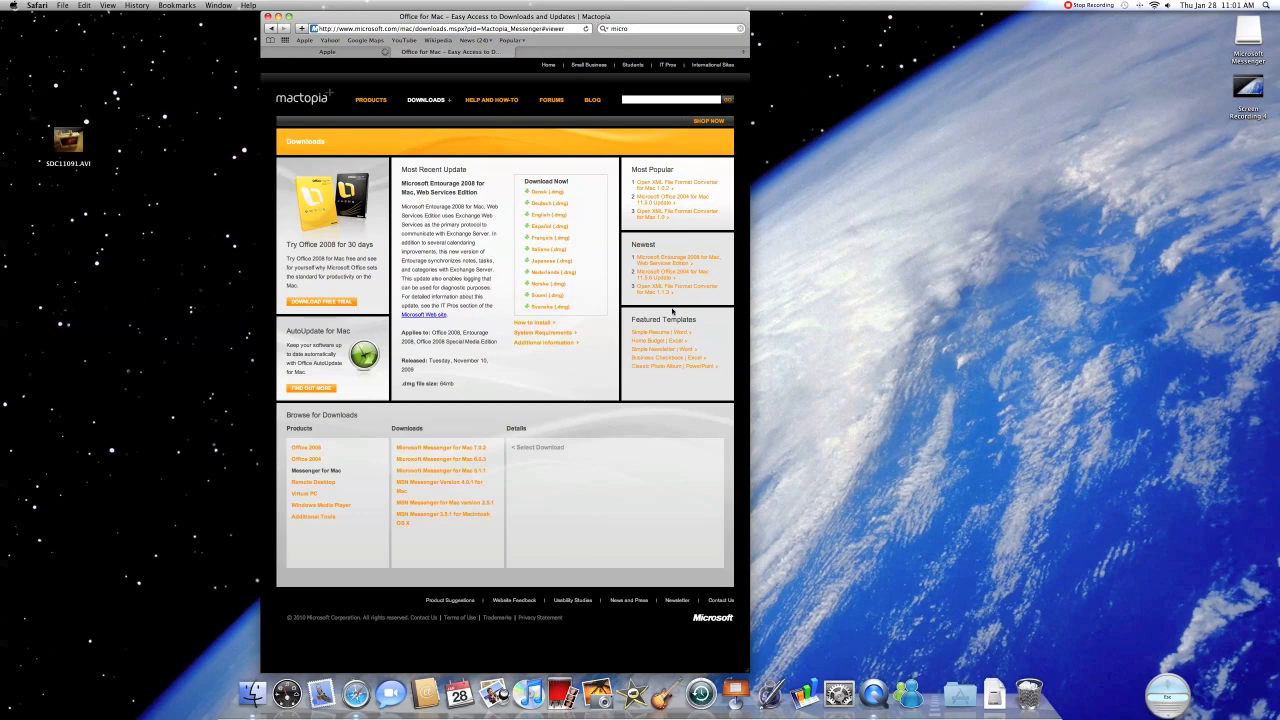
mouse_move(492, 353)
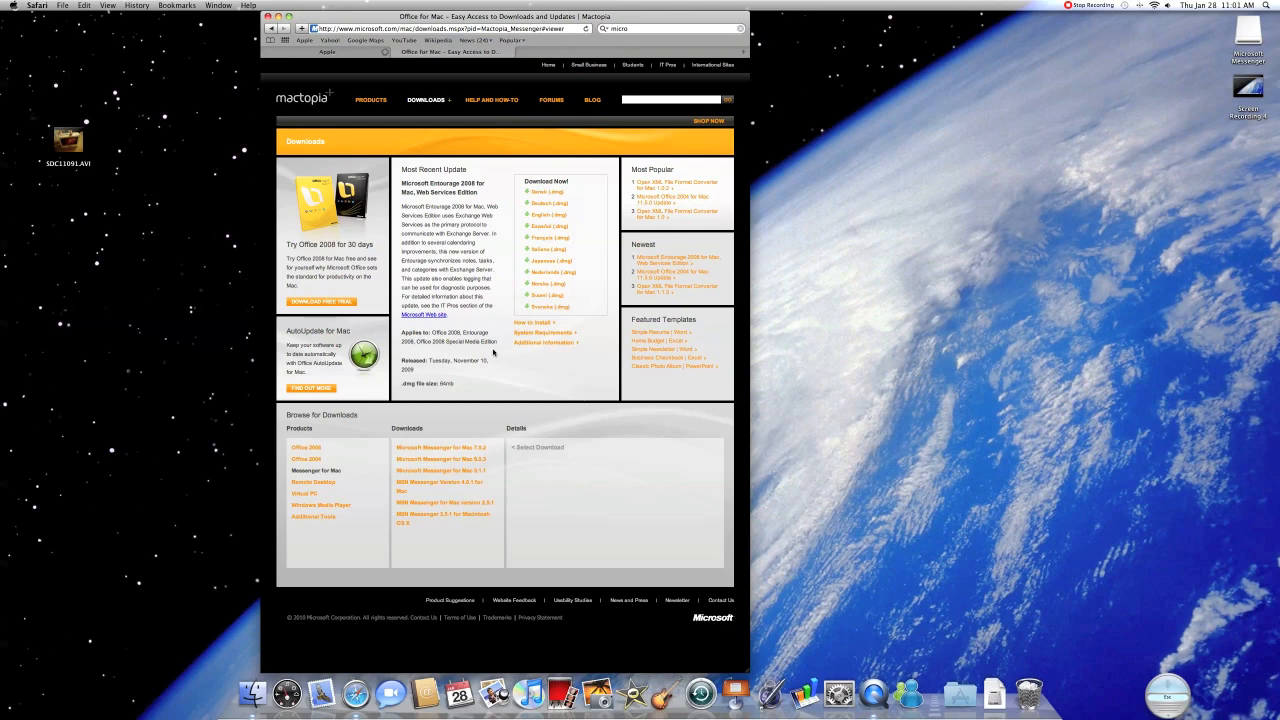
mouse_move(440, 481)
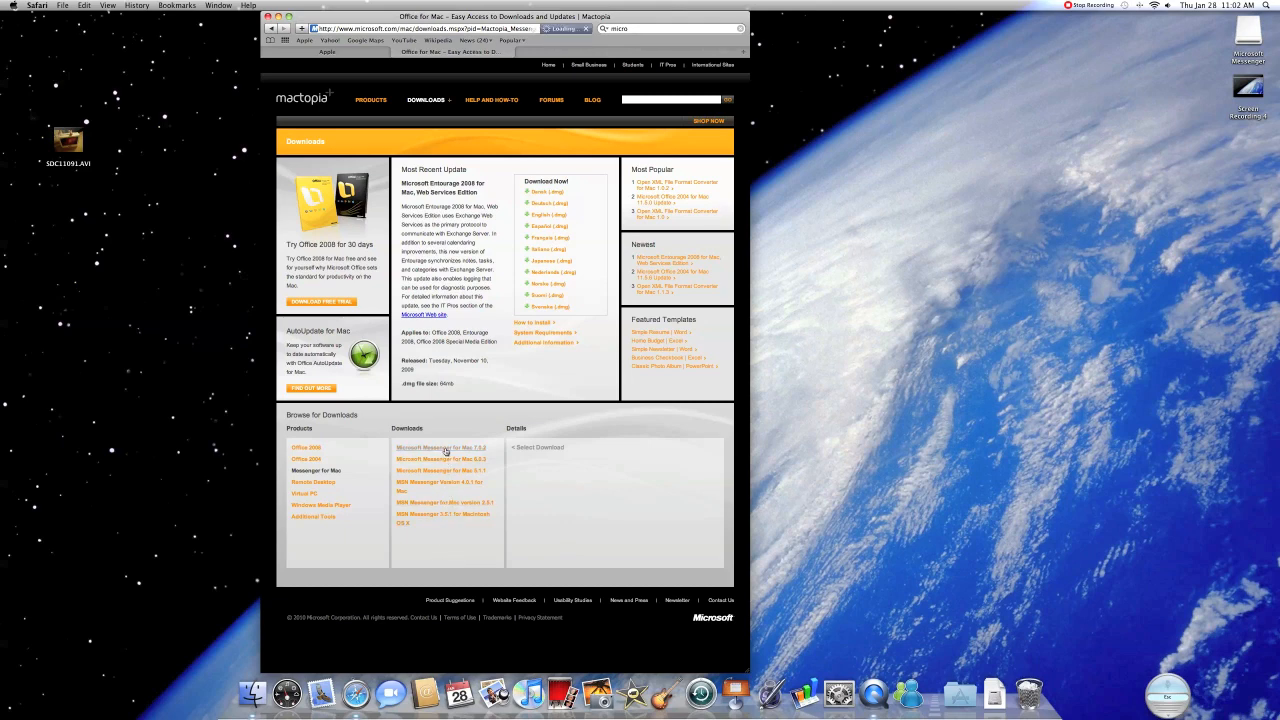
- Open Messenger for Mac 7.0.2 details and download the English .dmg
click(440, 448)
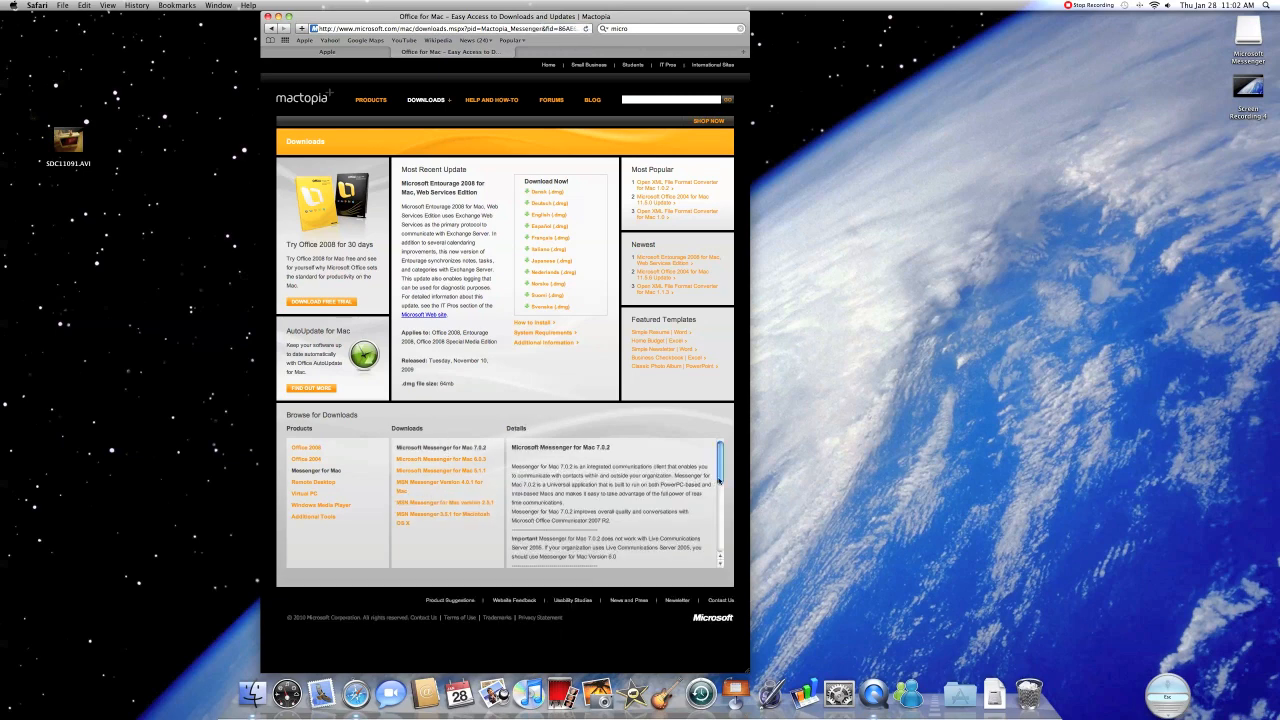
scroll(down, 3)
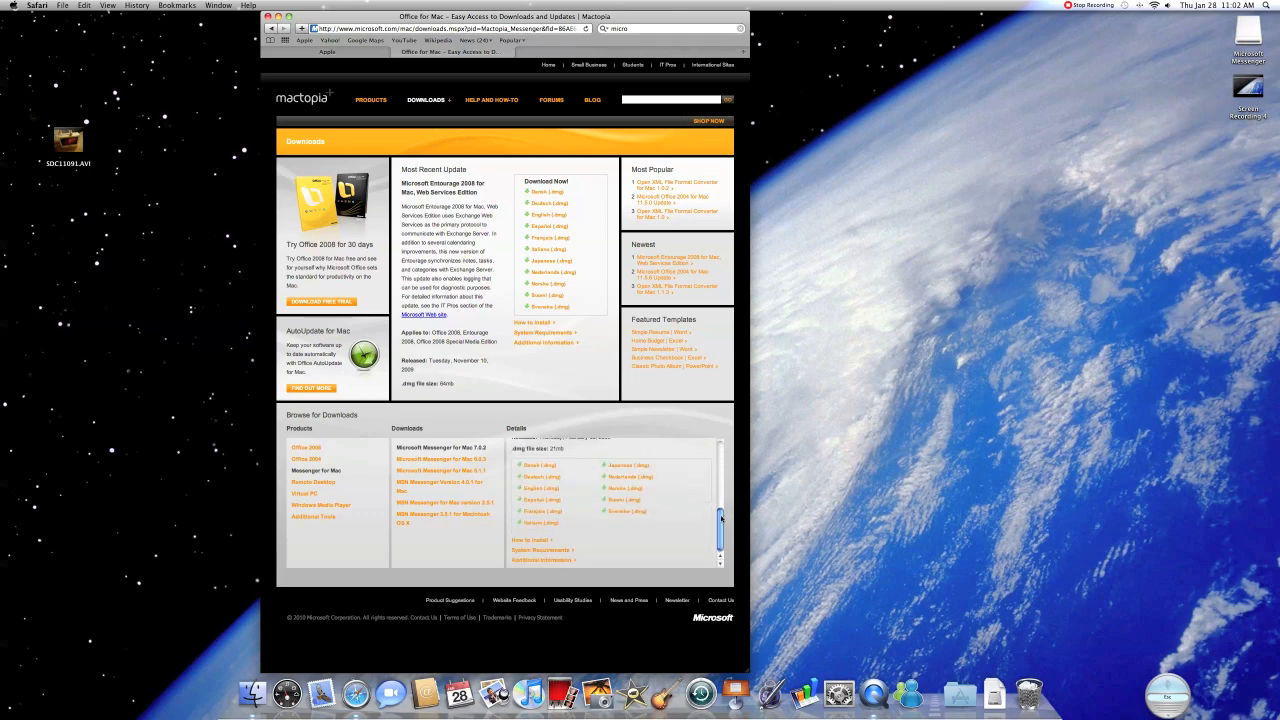
scroll(up, 3)
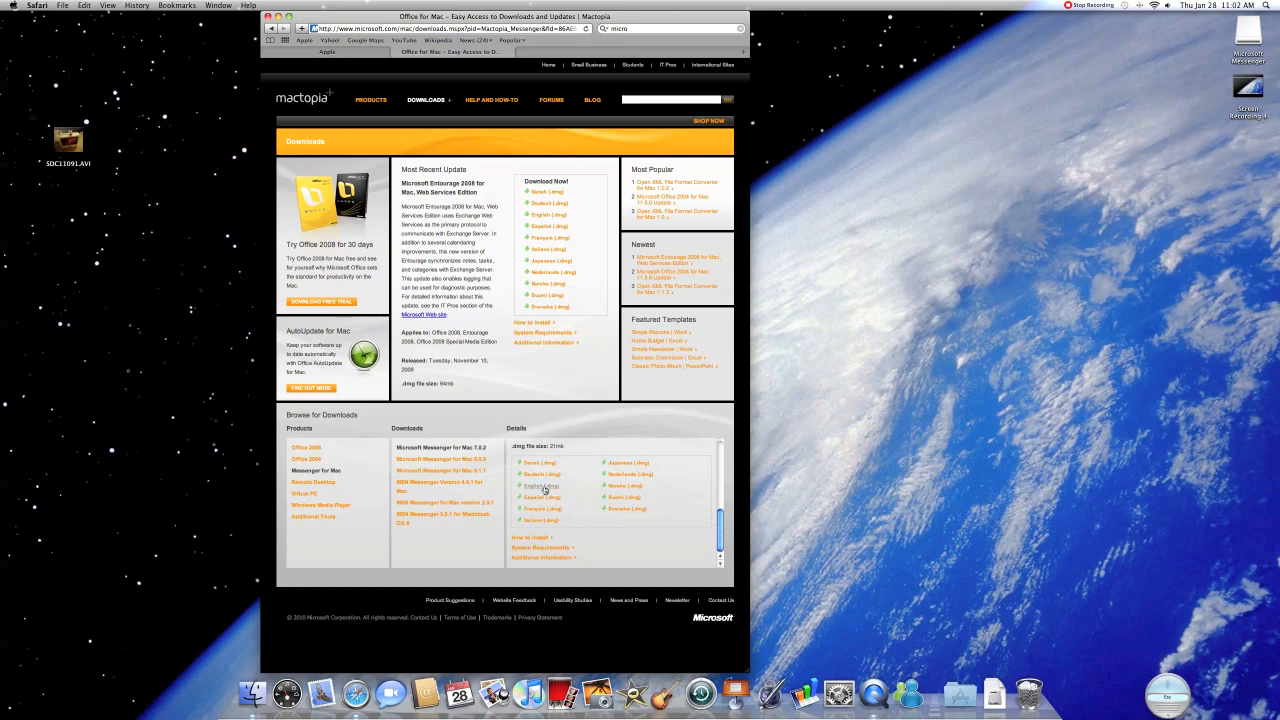
click(542, 497)
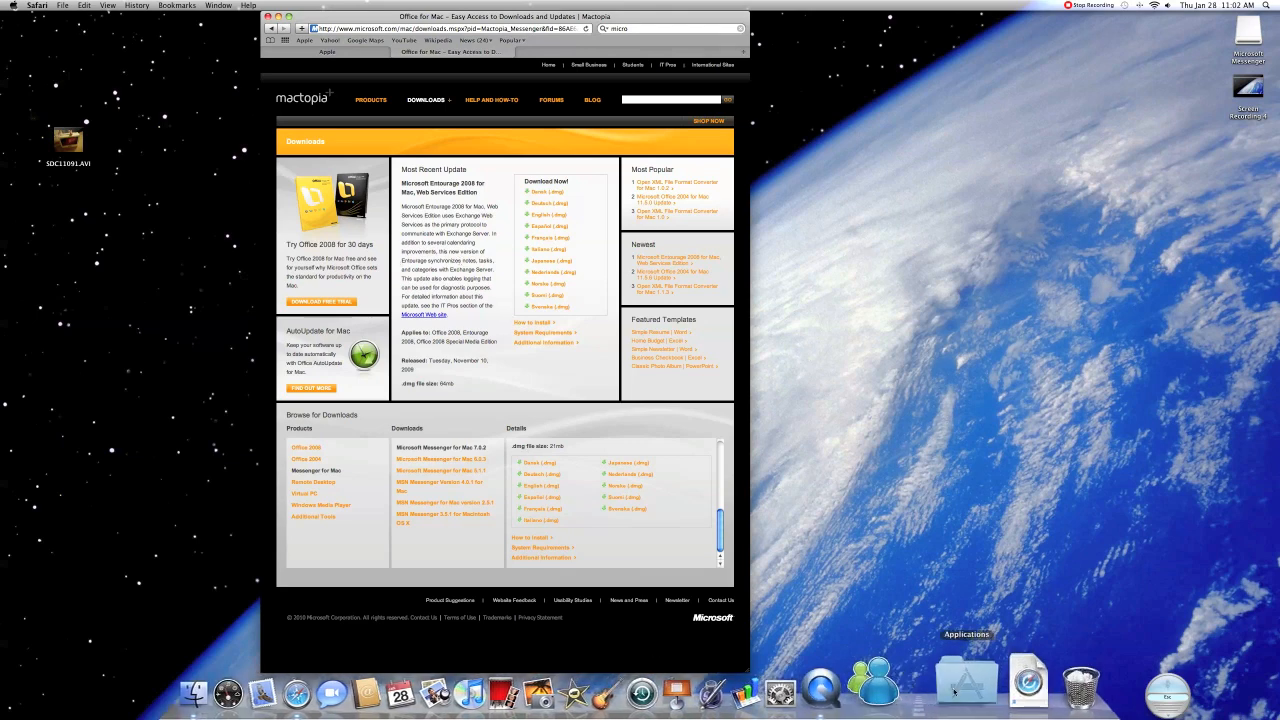
- Open Messenger from the Dock, disabling warnings for this disk image
click(878, 680)
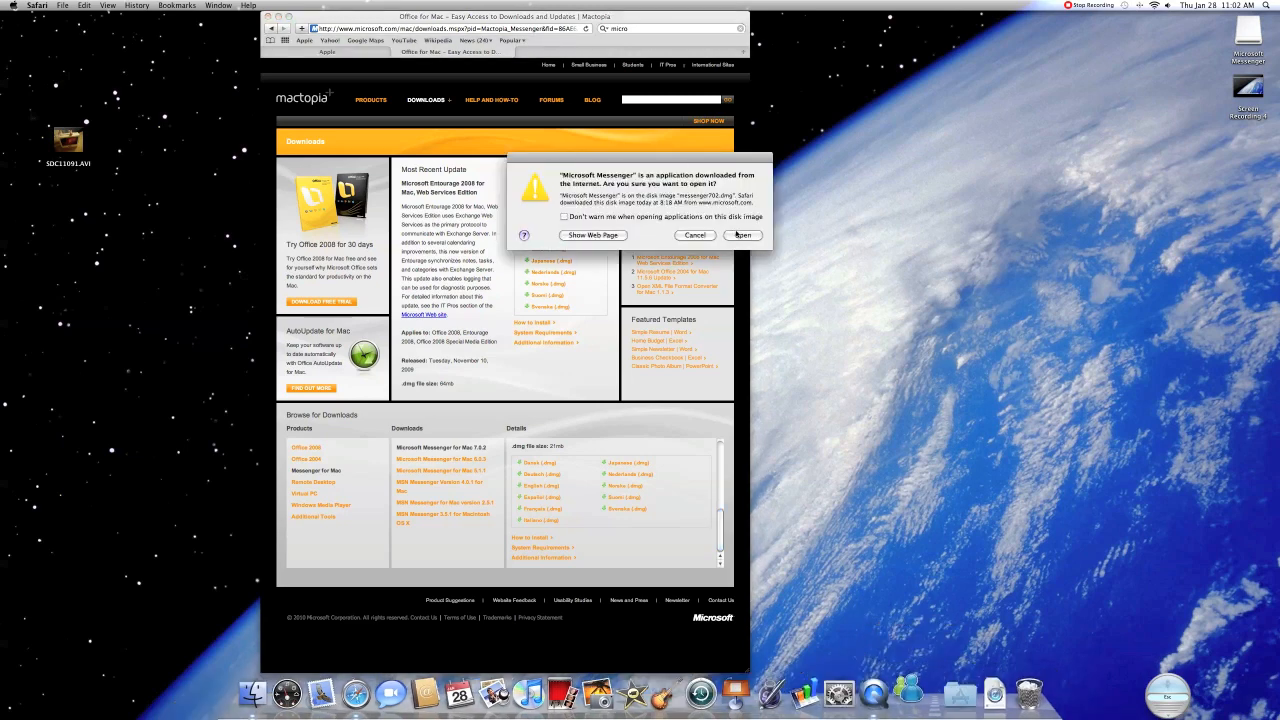
click(564, 217)
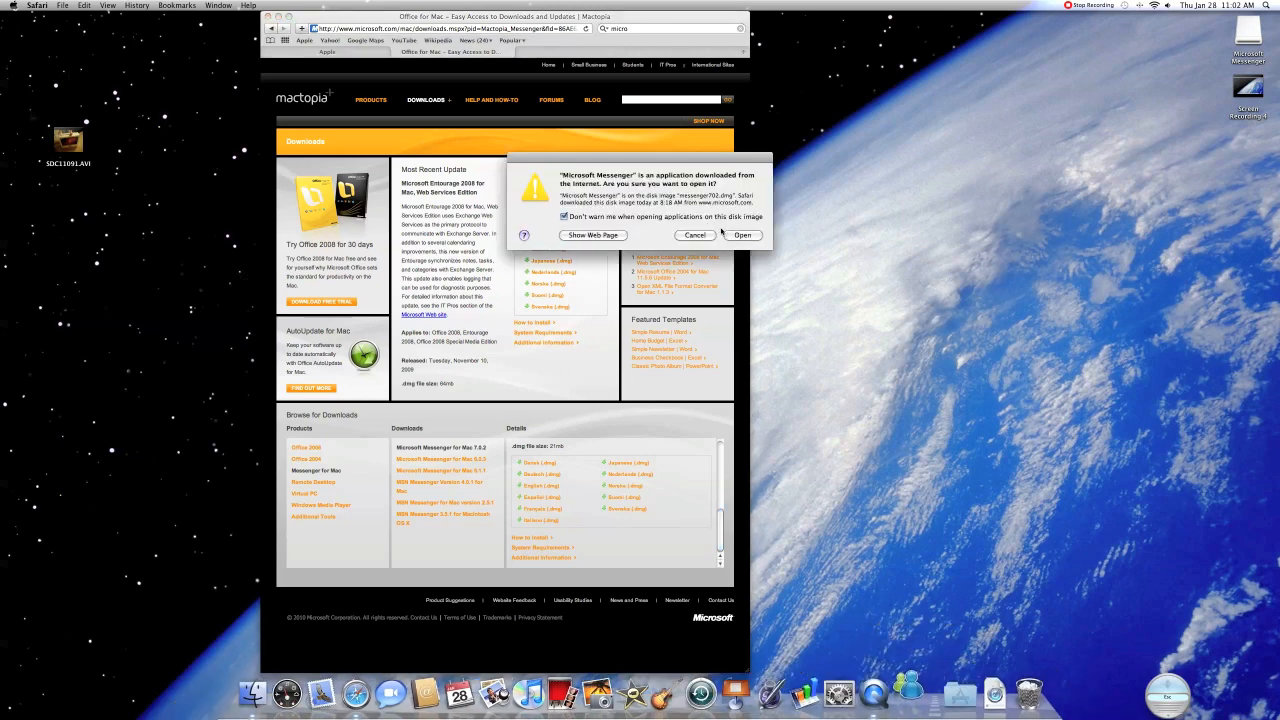
click(694, 235)
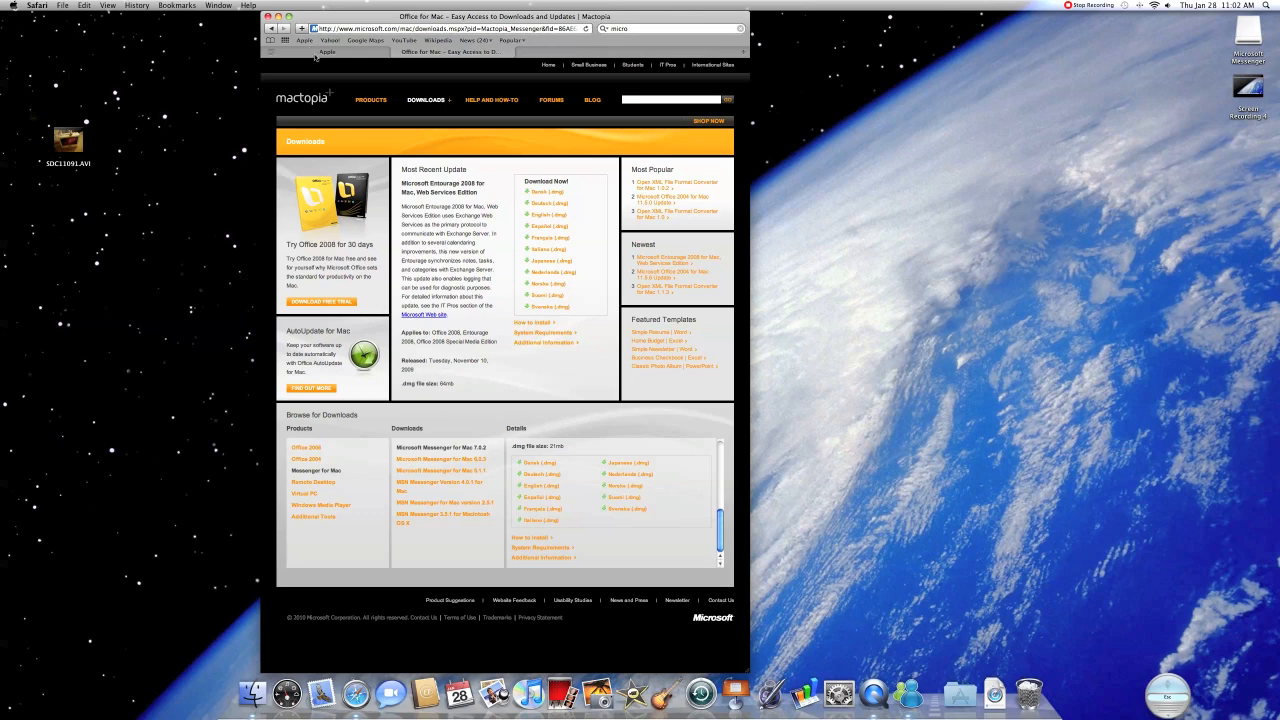
- Search apple.com for 'mess' and open the Messenger for Mac listing
click(305, 40)
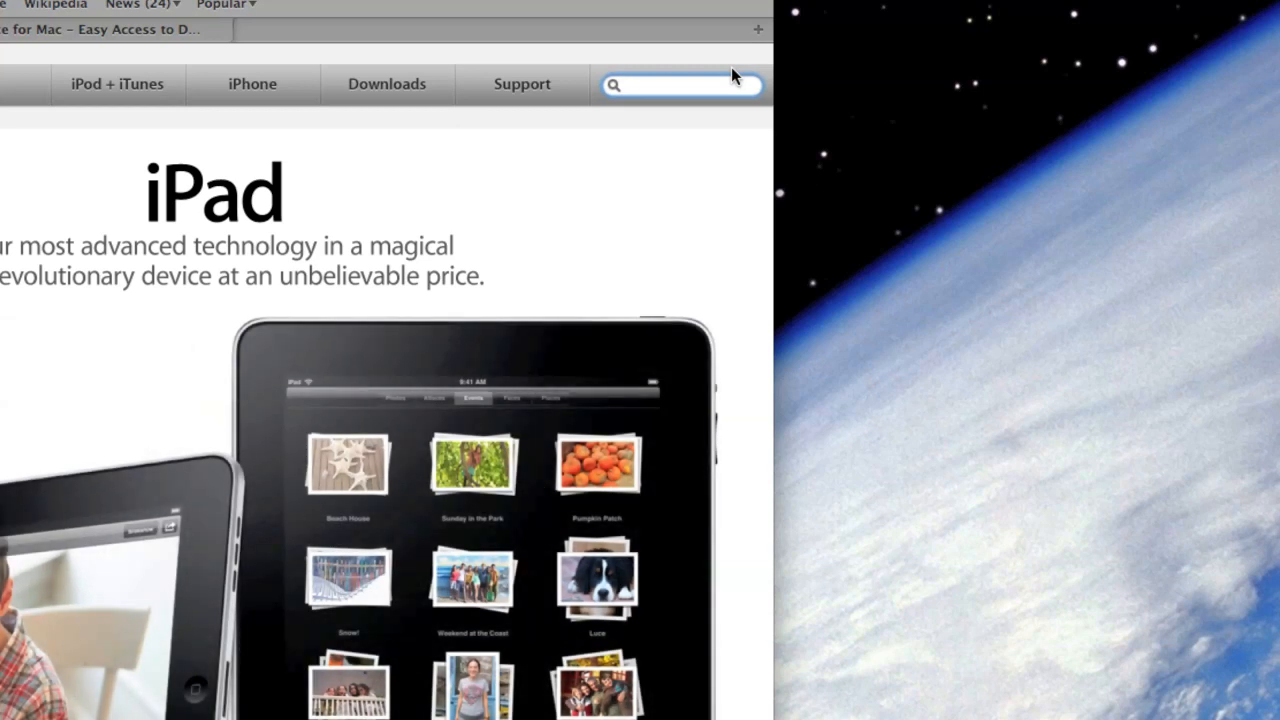
text(mess)
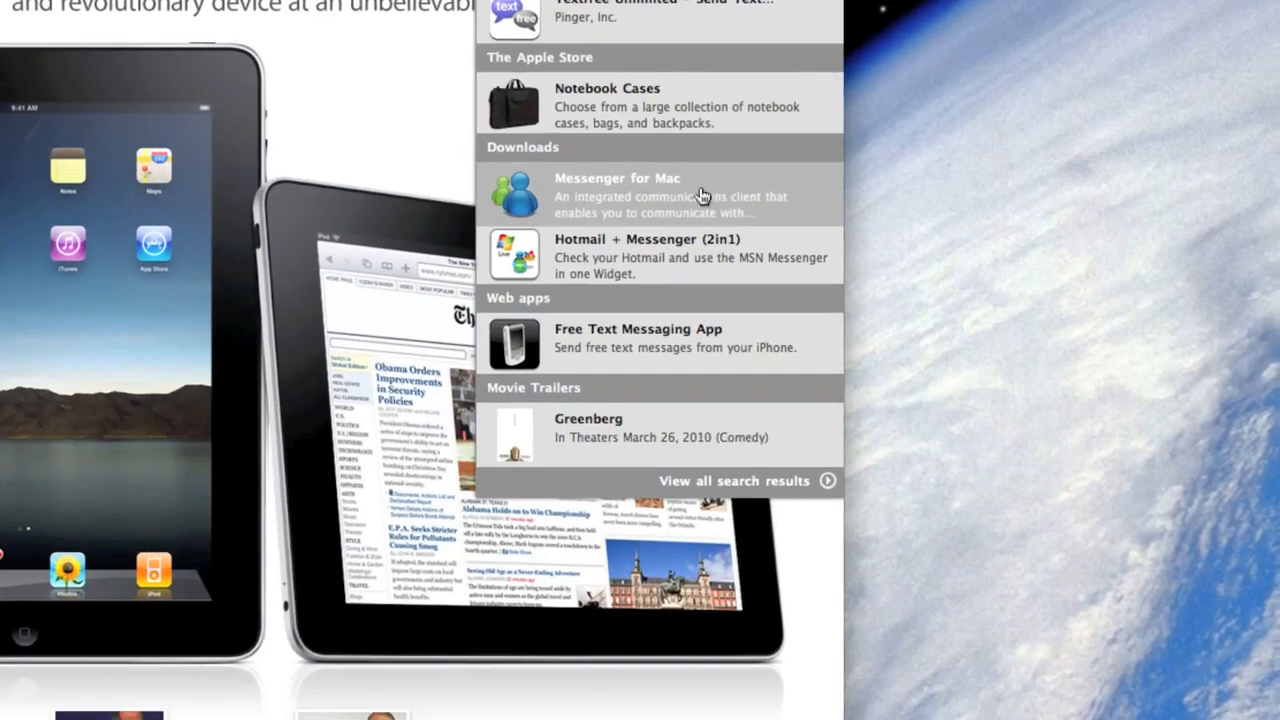
click(617, 194)
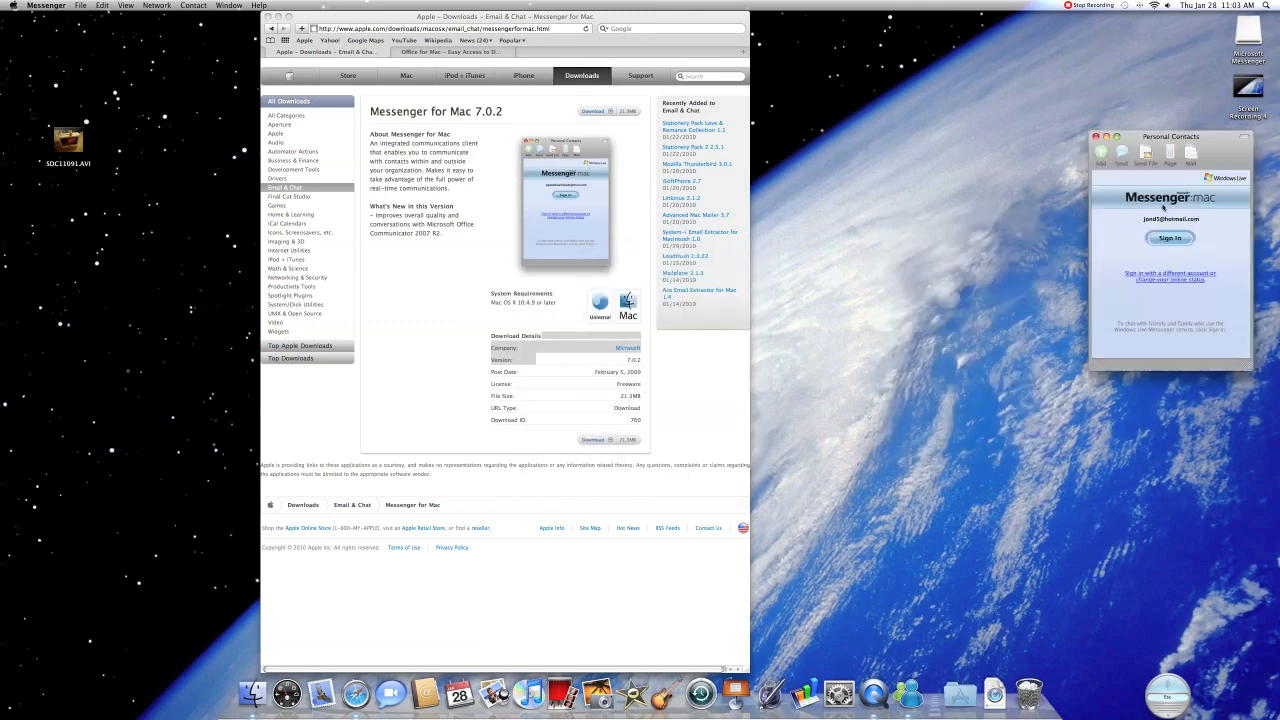
- Sign in to Messenger and move the contact list window into place
click(1169, 237)
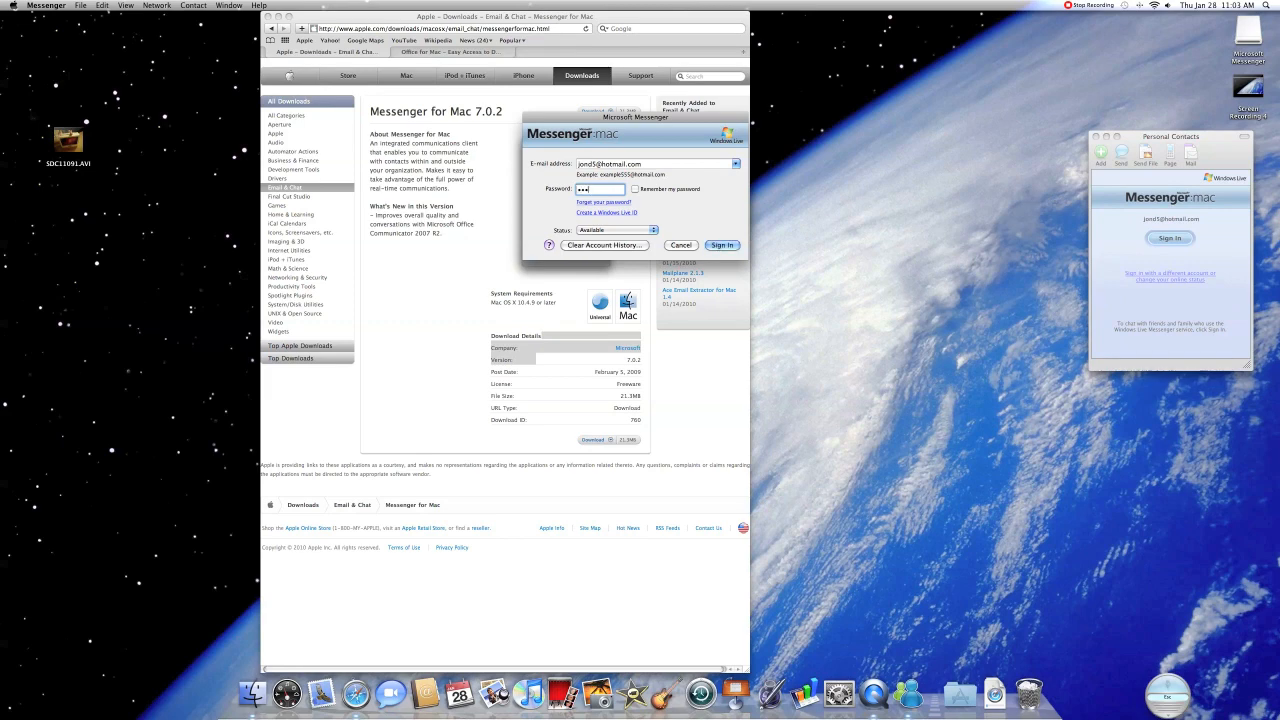
click(722, 245)
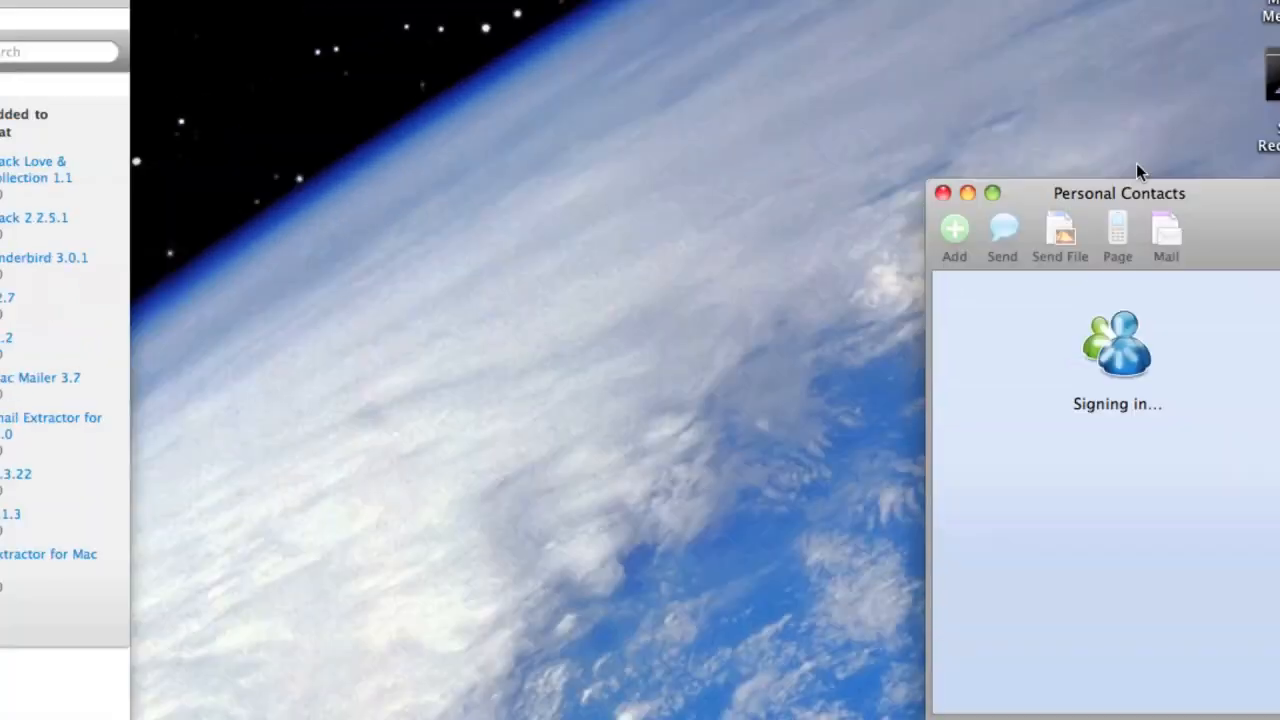
drag(1118, 193, 586, 18)
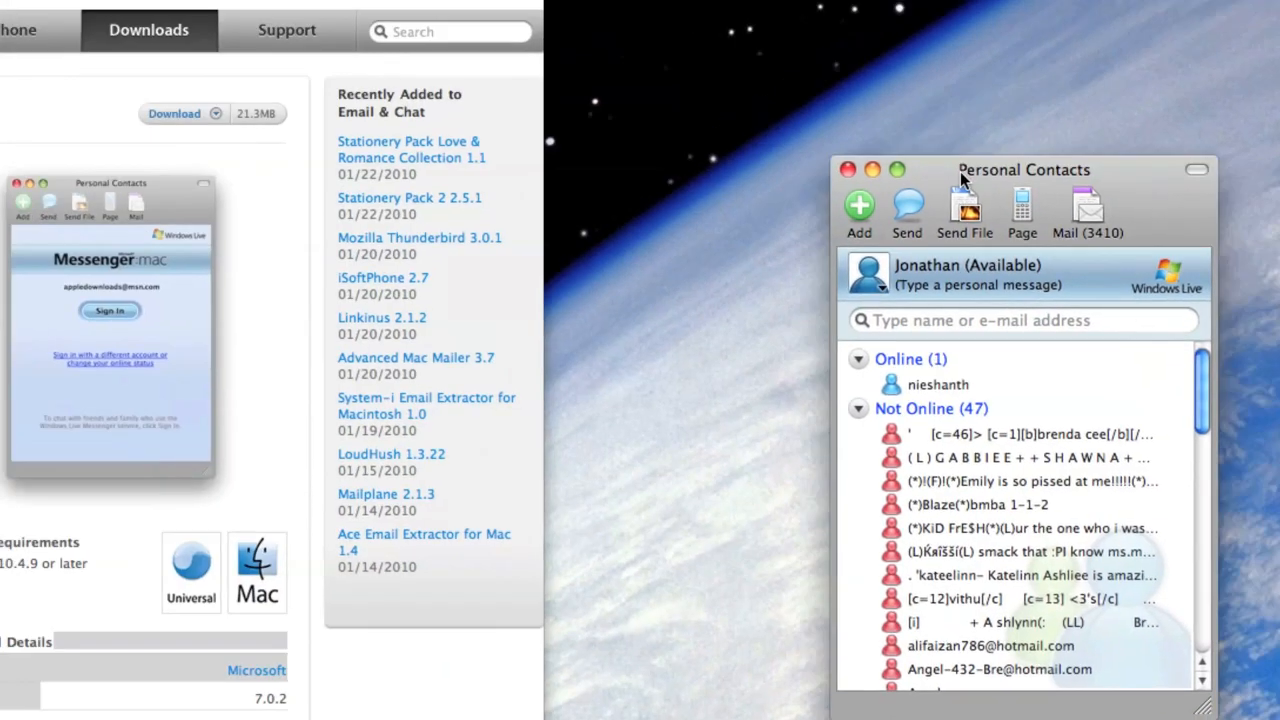
scroll(down, 3)
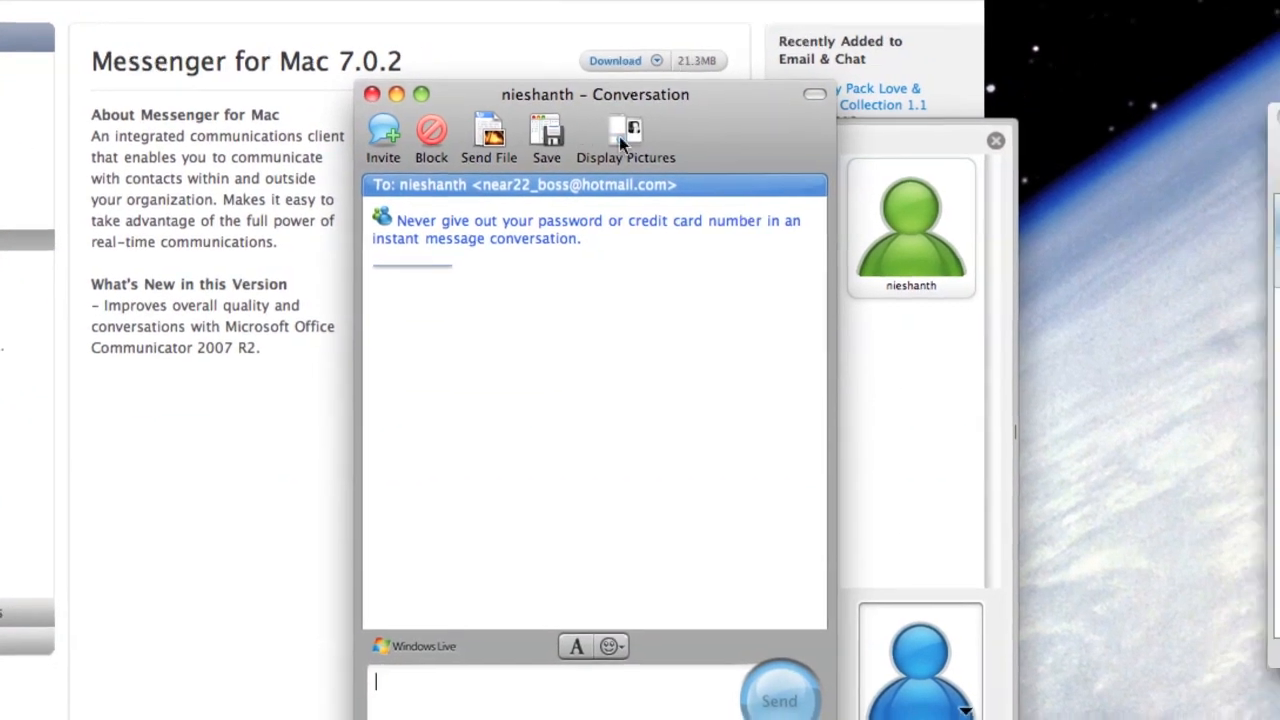
- Send the test message 'tyfgehdv' to nieshanth
scroll(down, 3)
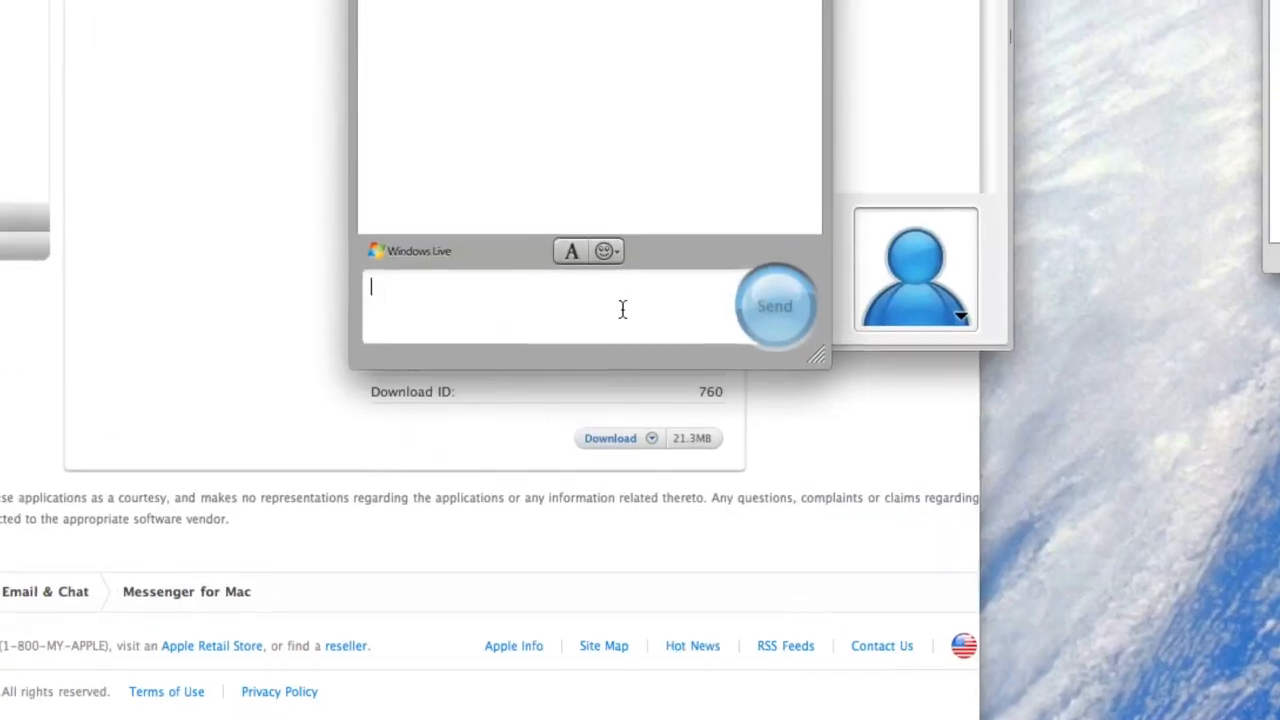
text(tyfgehdv)
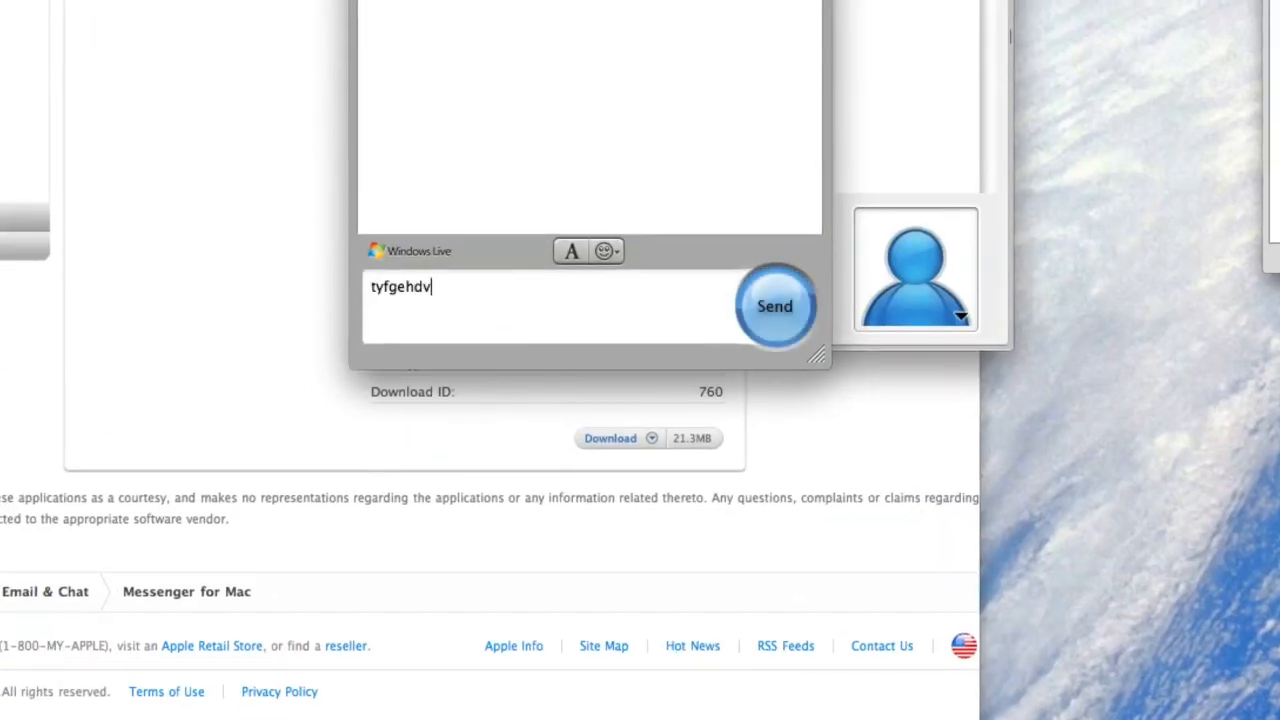
click(775, 306)
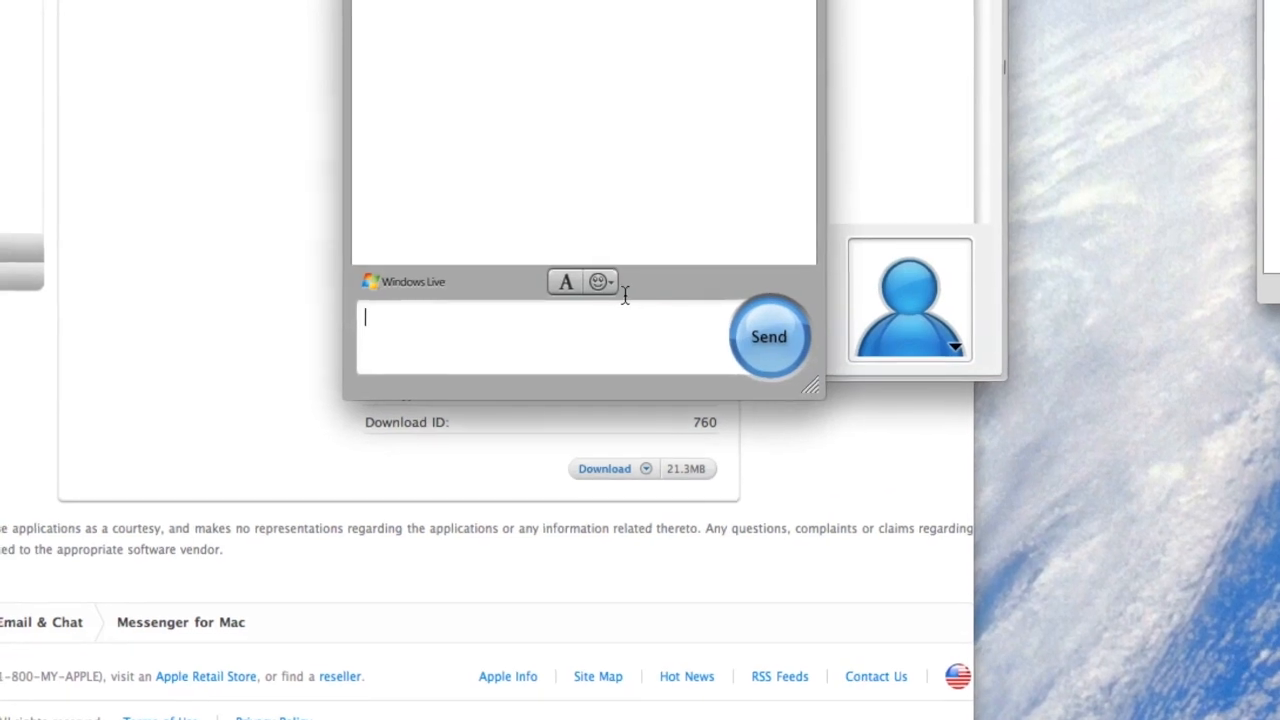
click(598, 282)
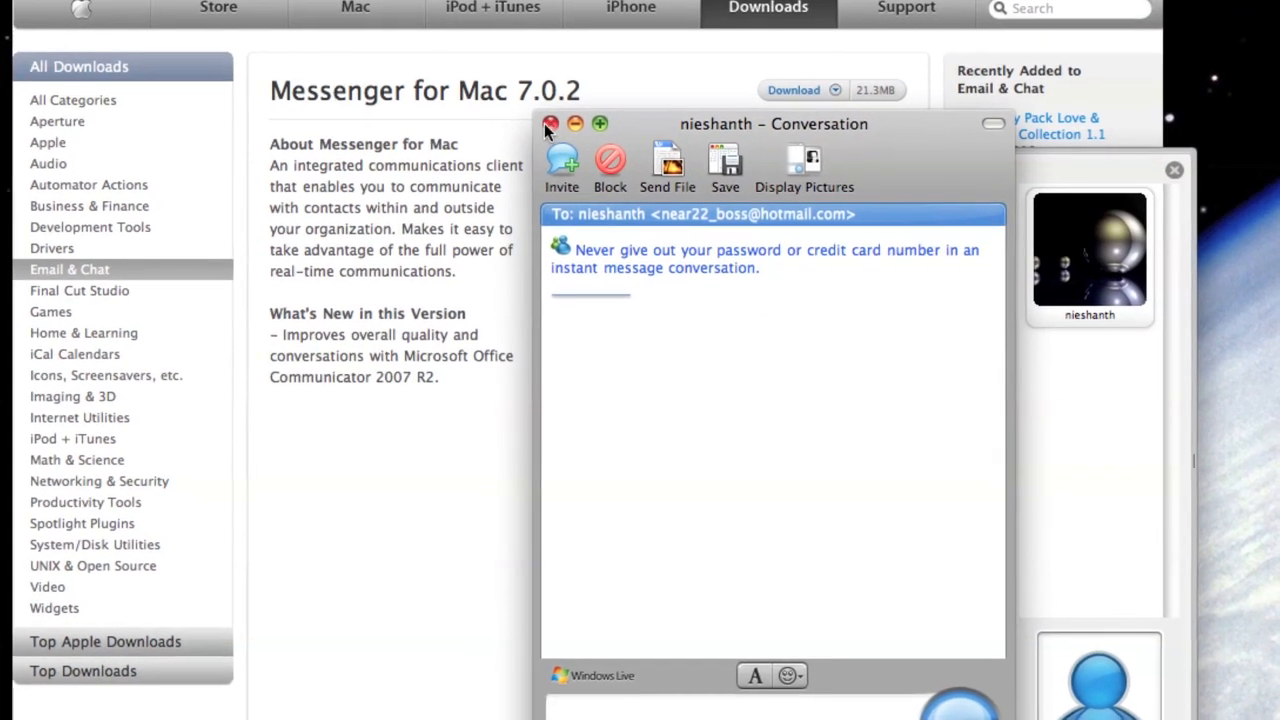
- Close the nieshanth conversation window
click(550, 124)
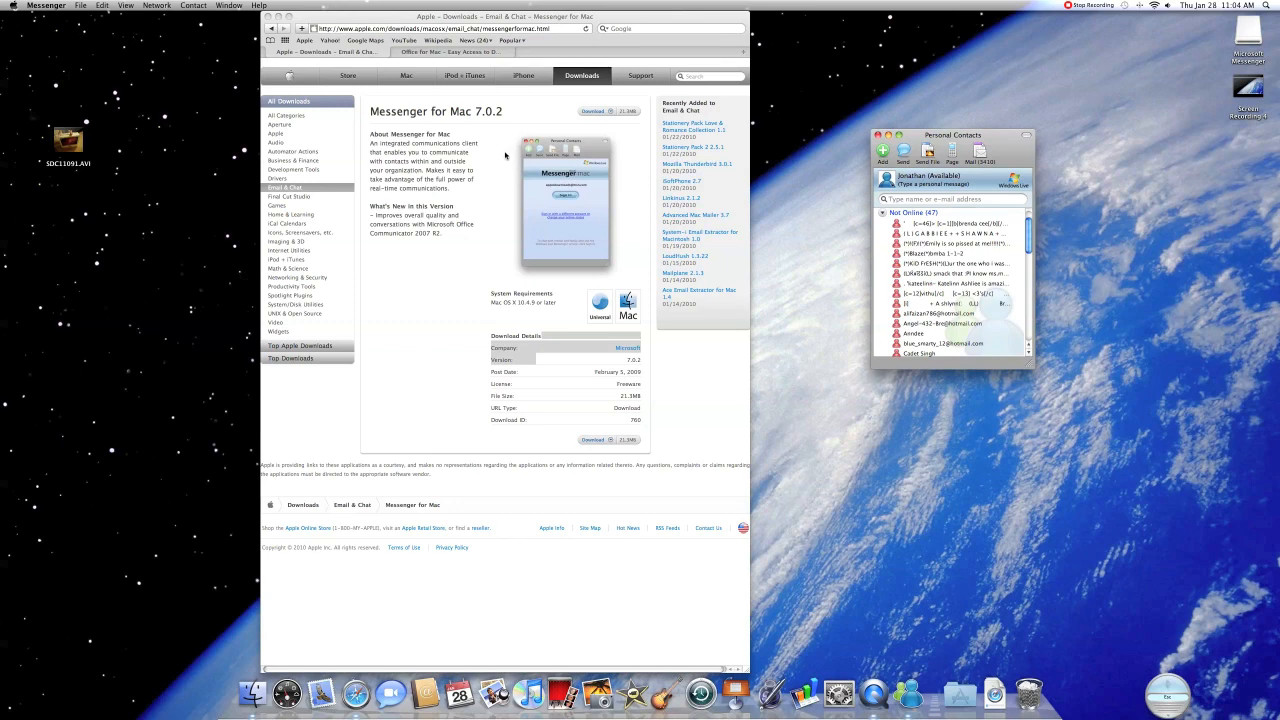
mouse_move(561, 214)
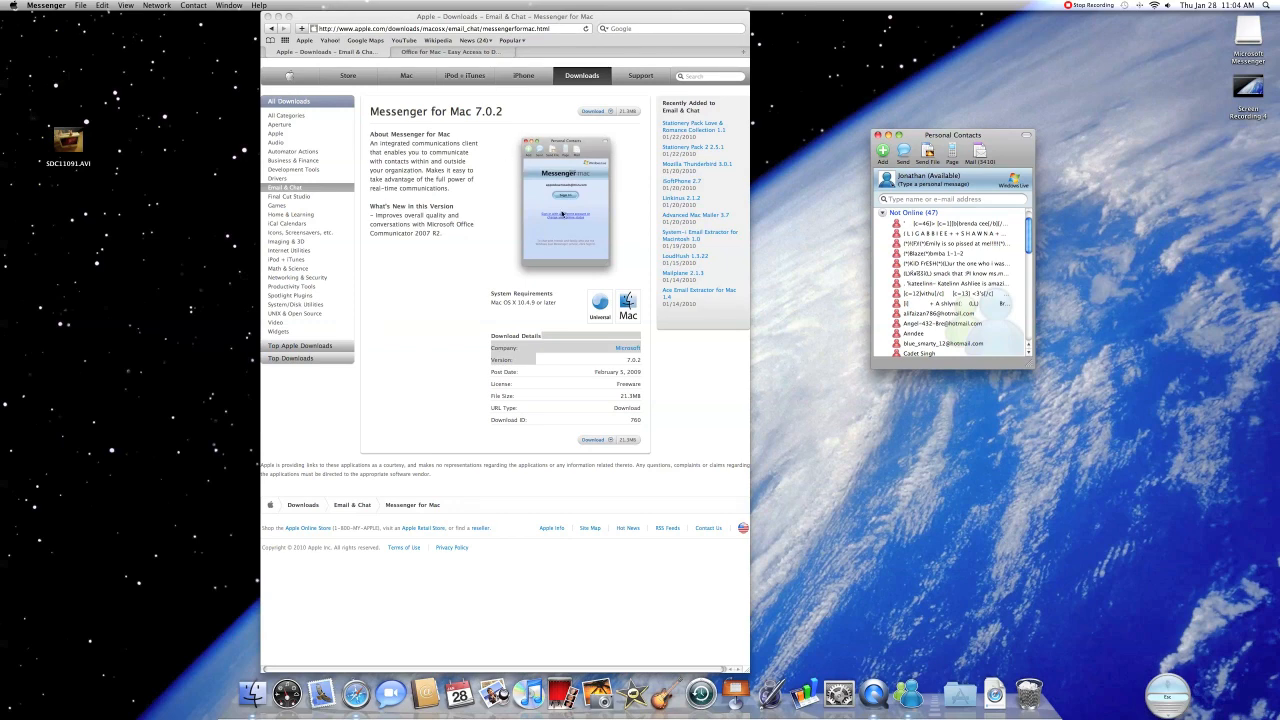